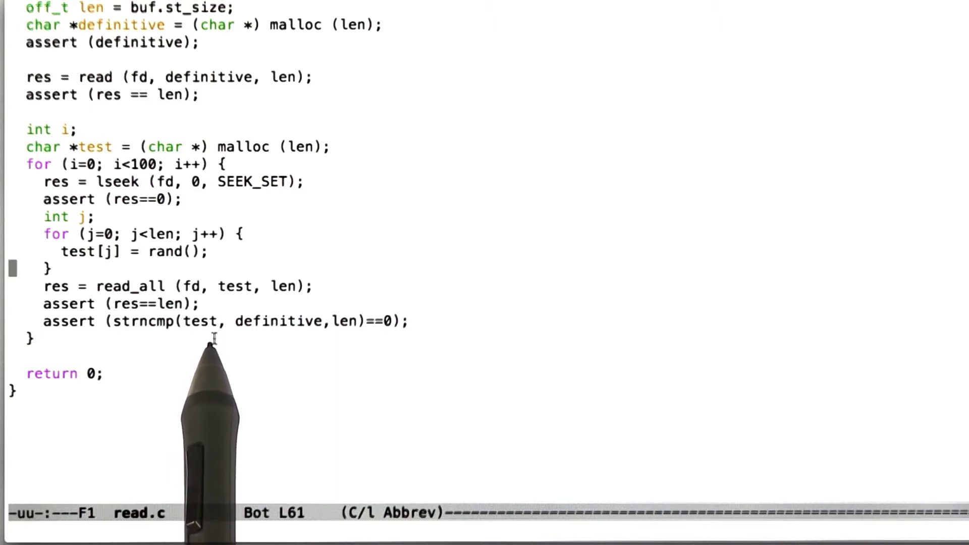
pyautogui.moveTo(311, 327)
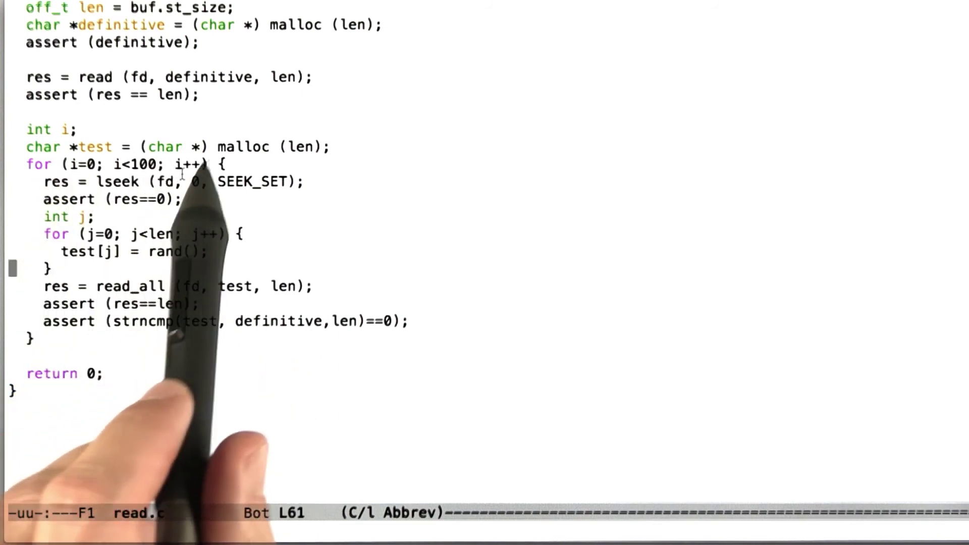
pyautogui.moveTo(277, 146)
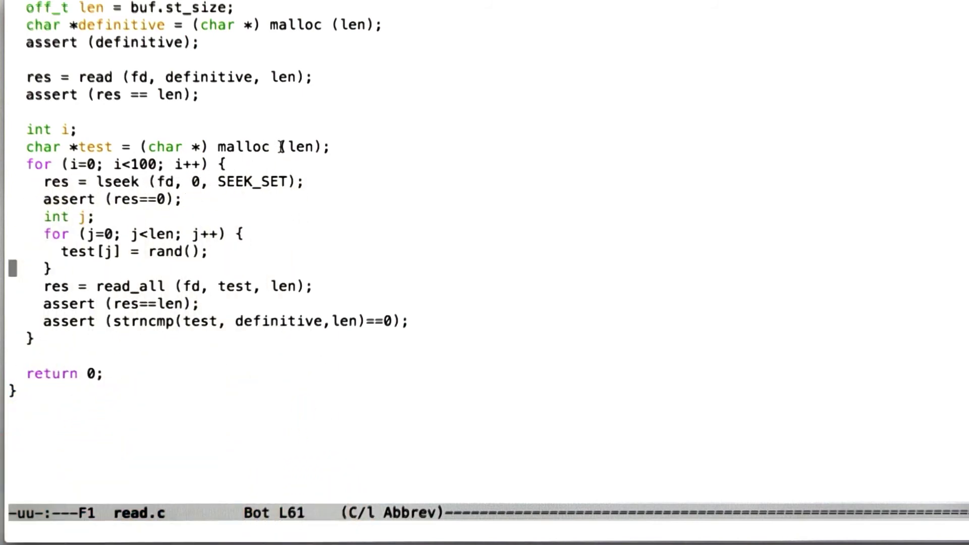